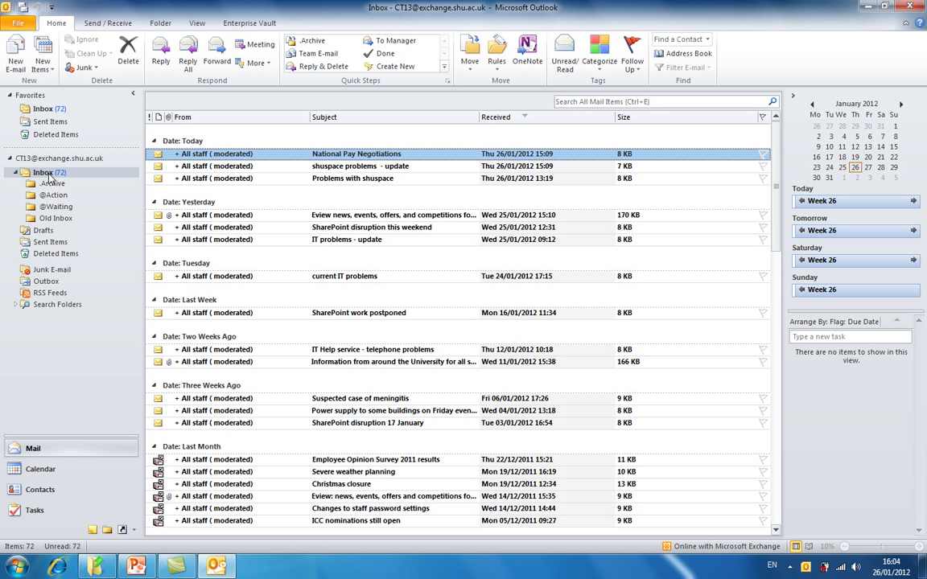
Bring up the Inbox folder's context menu in the navigation pane.
right_click(44, 172)
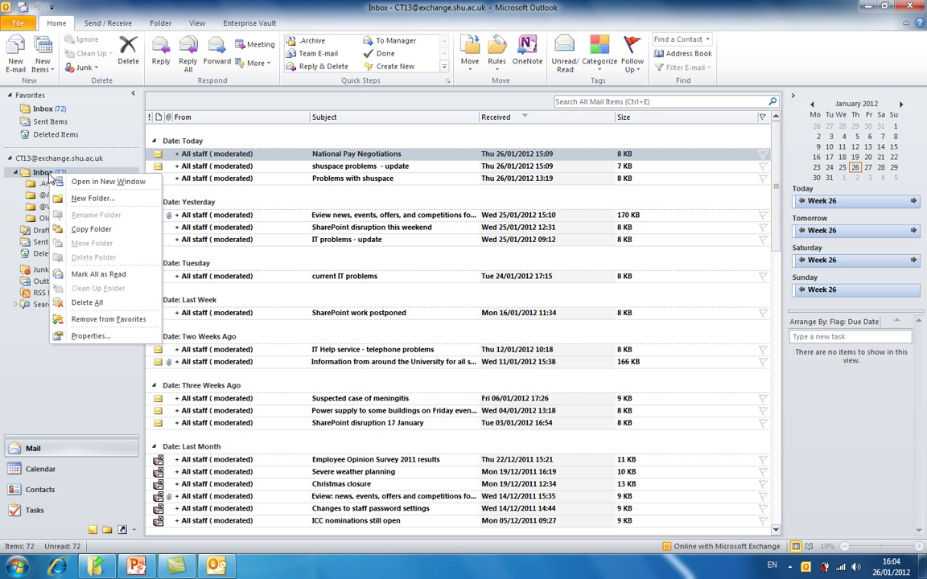
mouse_move(93, 198)
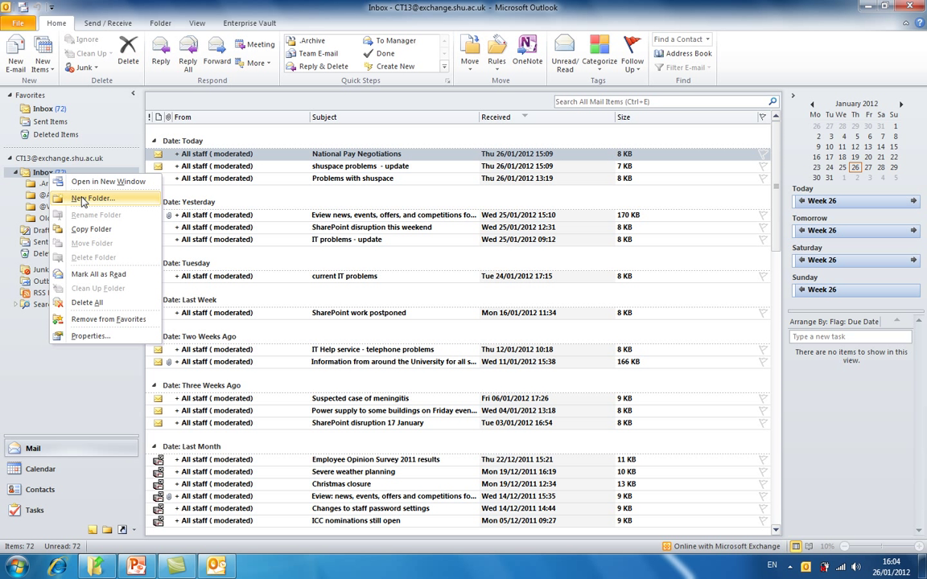
Create a mail subfolder named '!Students' inside the Inbox.
left_click(93, 199)
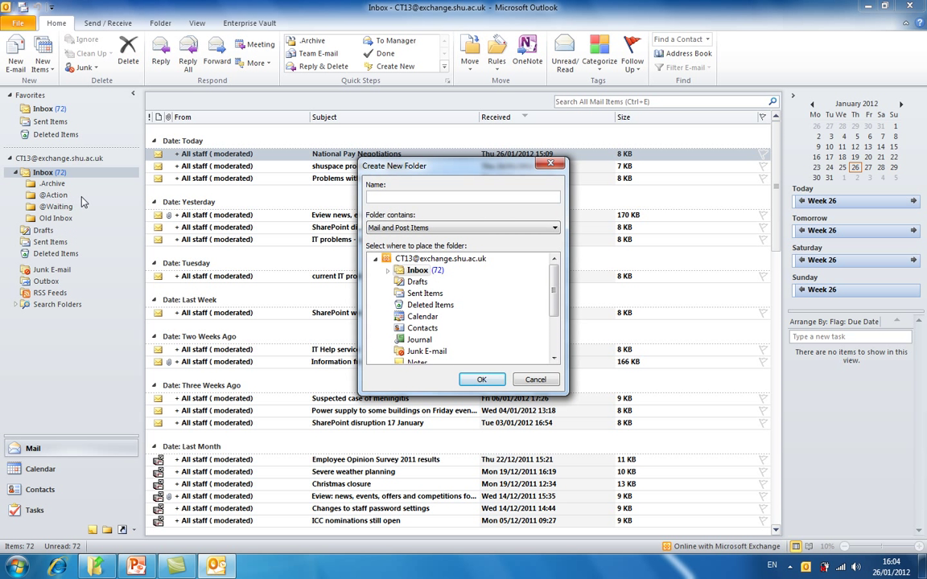
left_click(463, 197)
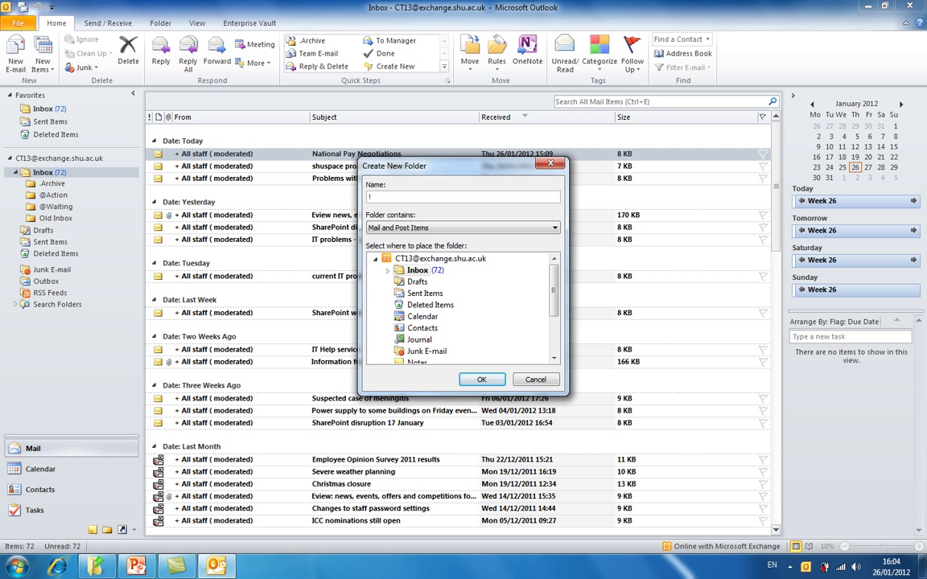
type("Students")
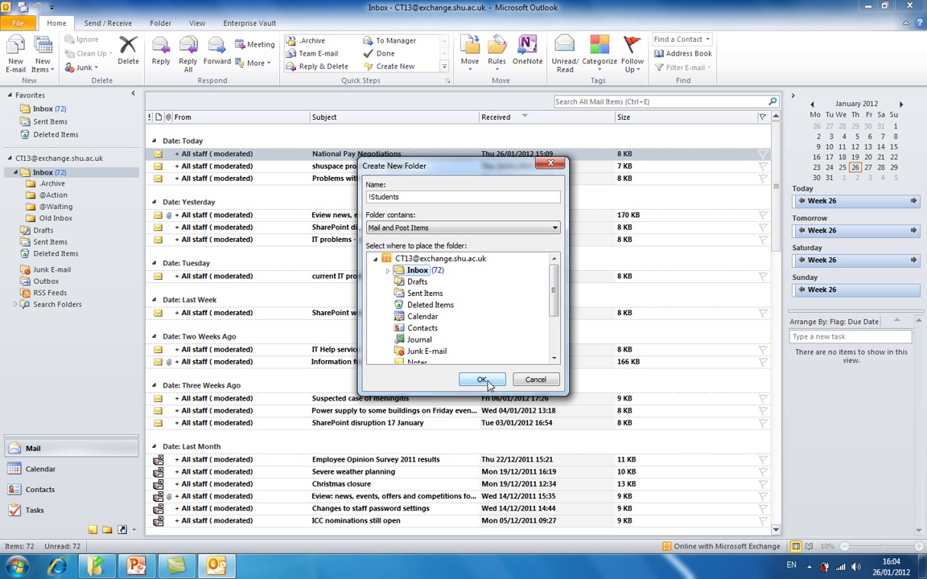
left_click(482, 379)
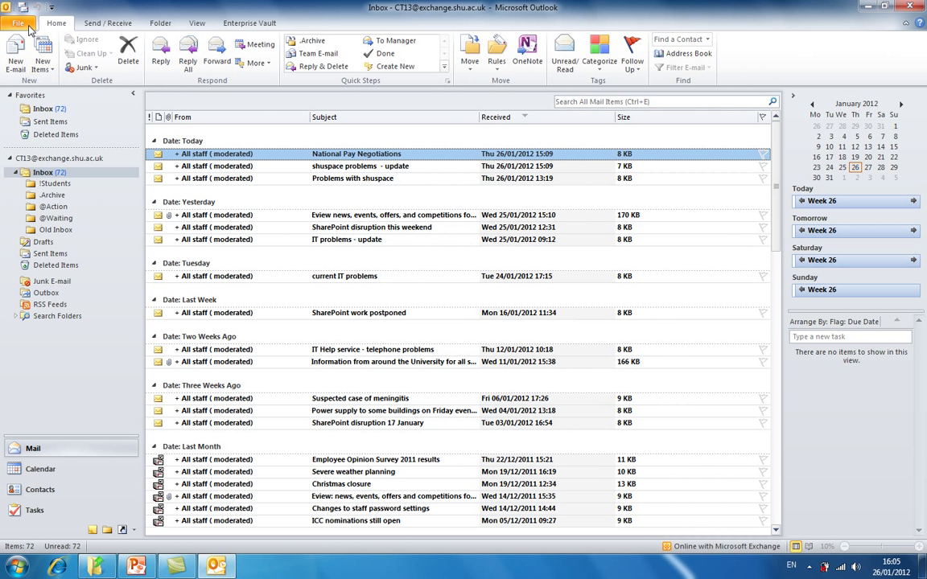
Start a new rule from File > Manage Rules & Alerts > New Rule.
left_click(18, 22)
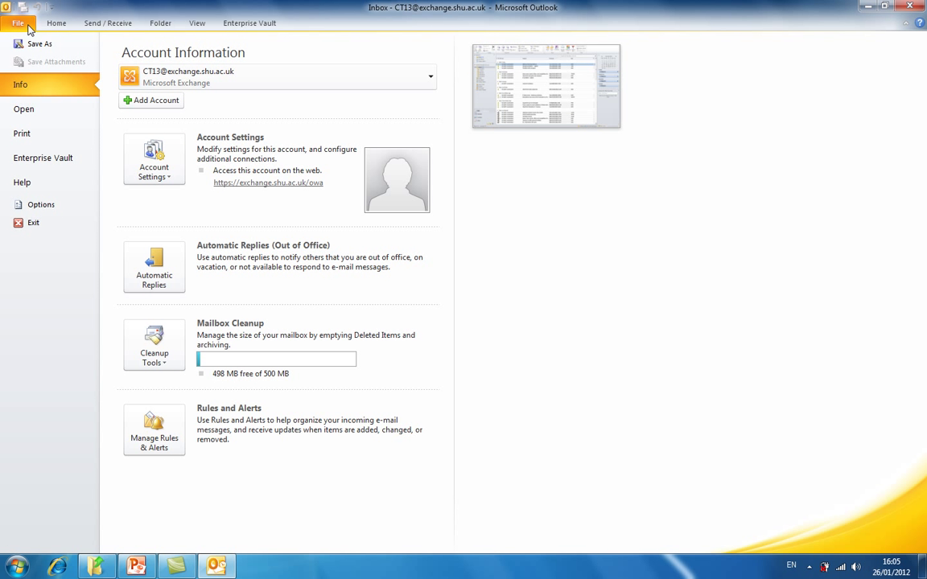
mouse_move(46, 86)
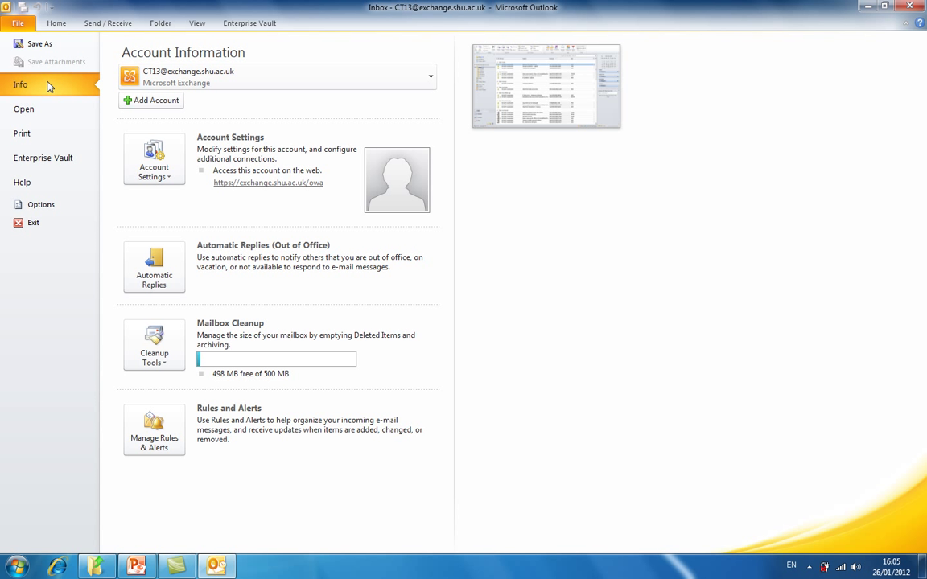
mouse_move(154, 429)
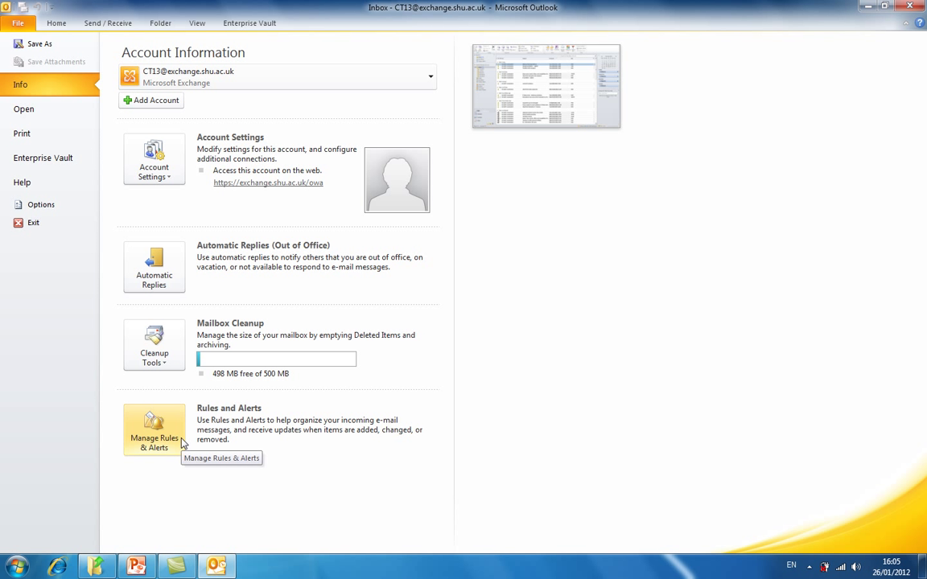
left_click(154, 438)
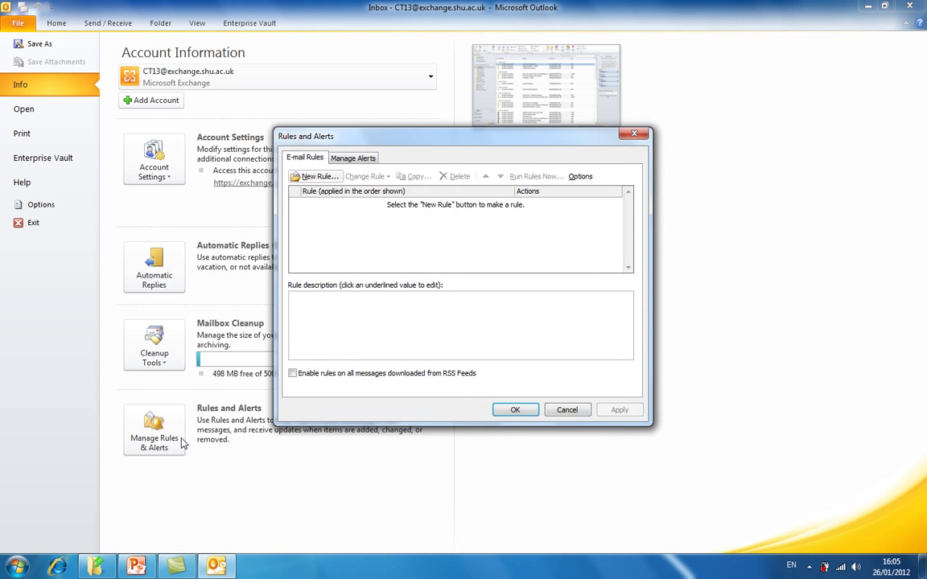
left_click(316, 176)
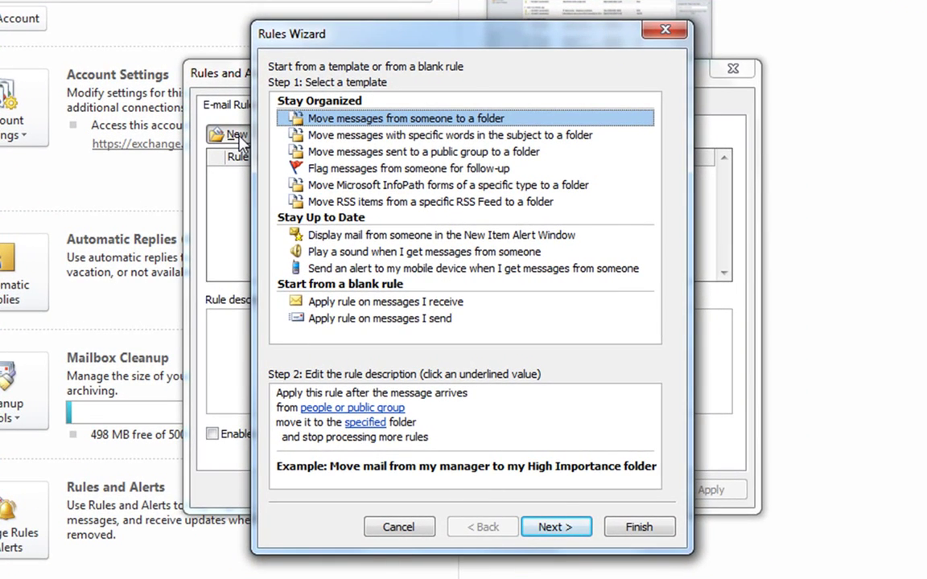
mouse_move(394, 125)
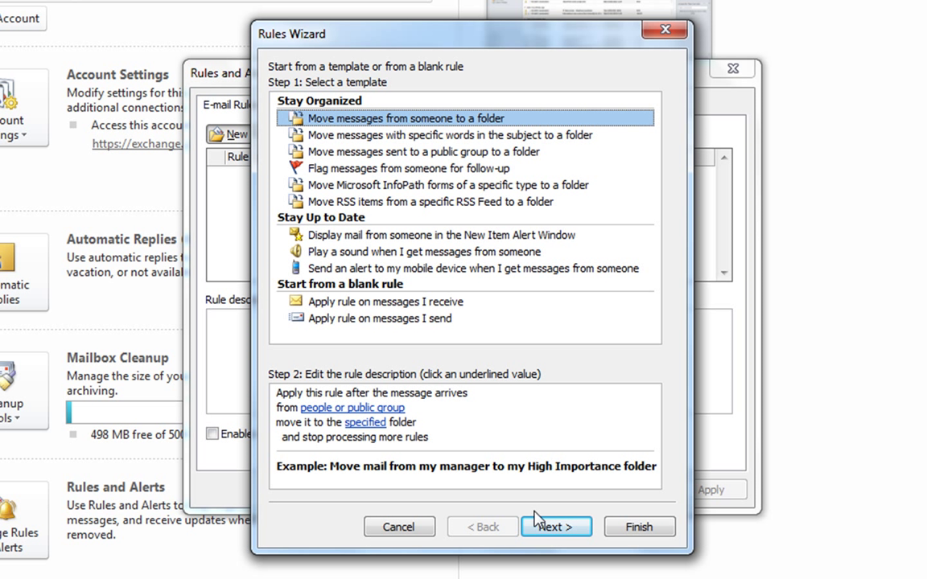
Keep the 'Move messages from someone to a folder' template and advance to conditions.
left_click(556, 527)
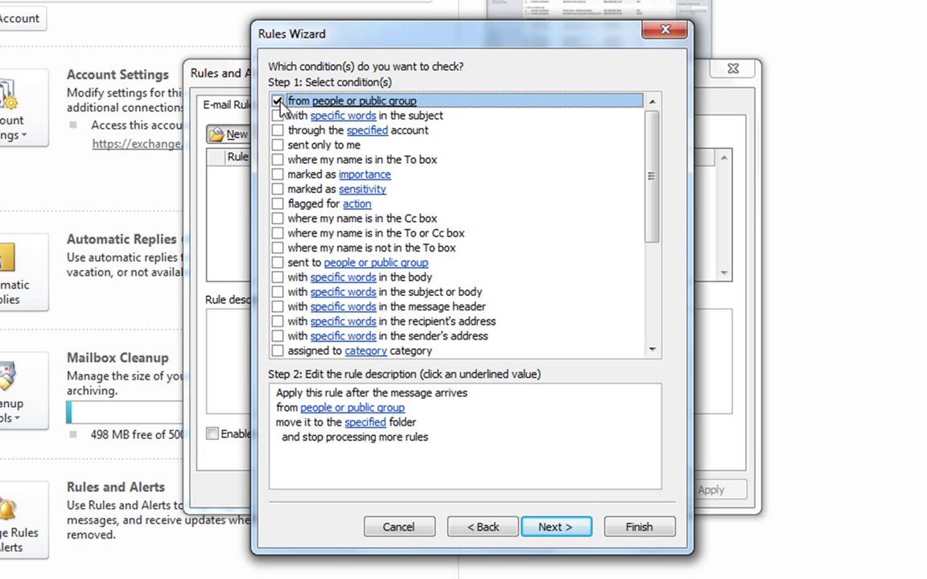
Replace the 'from people or public group' condition with 'specific words in the sender's address'.
left_click(278, 100)
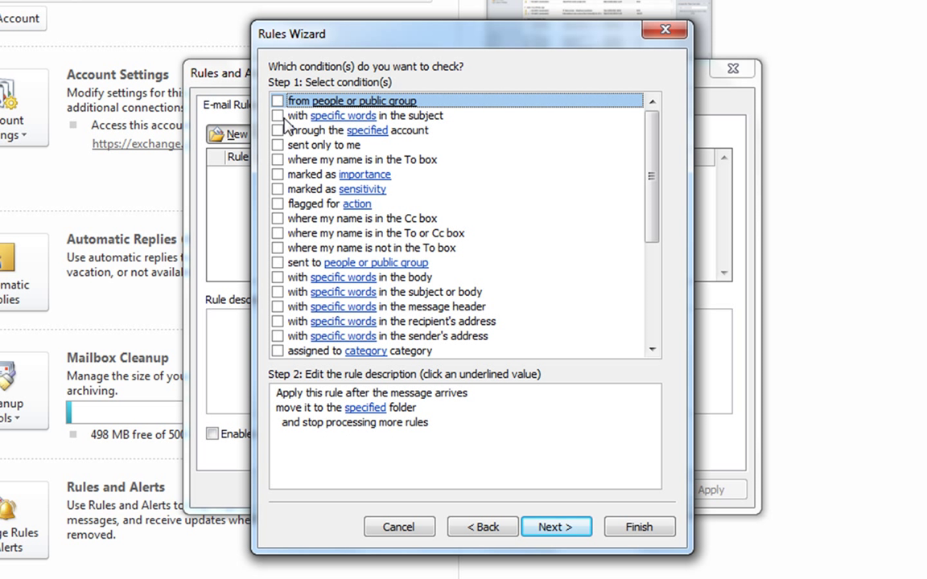
left_click(387, 336)
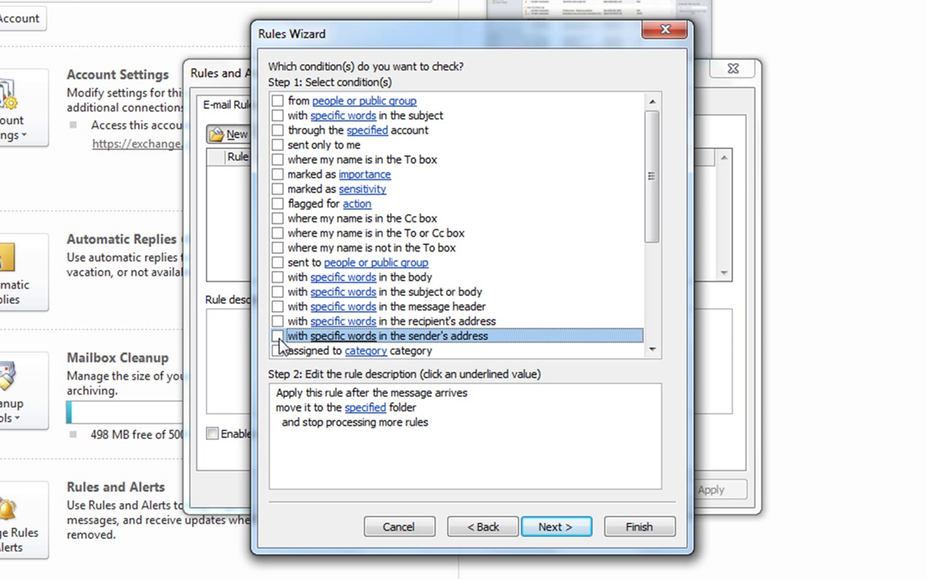
left_click(278, 336)
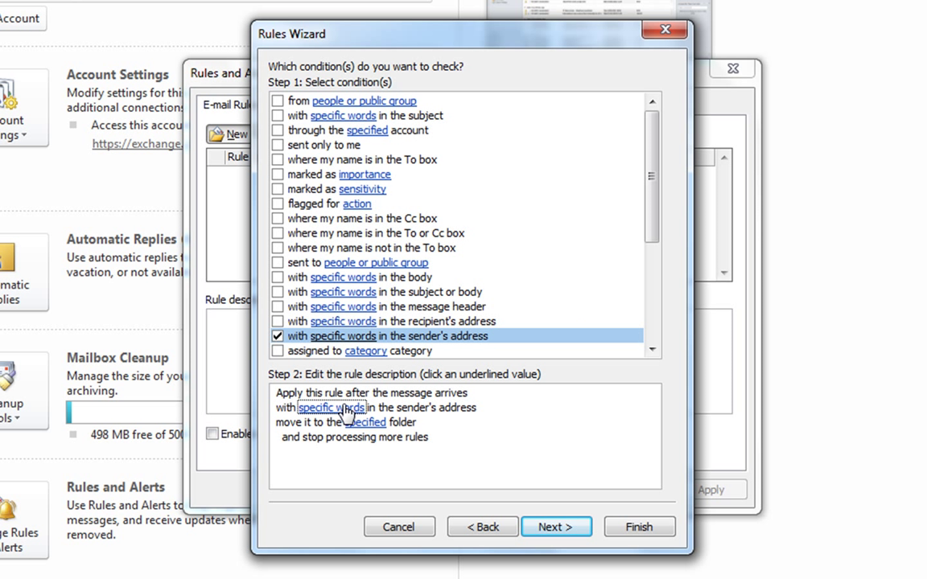
left_click(331, 408)
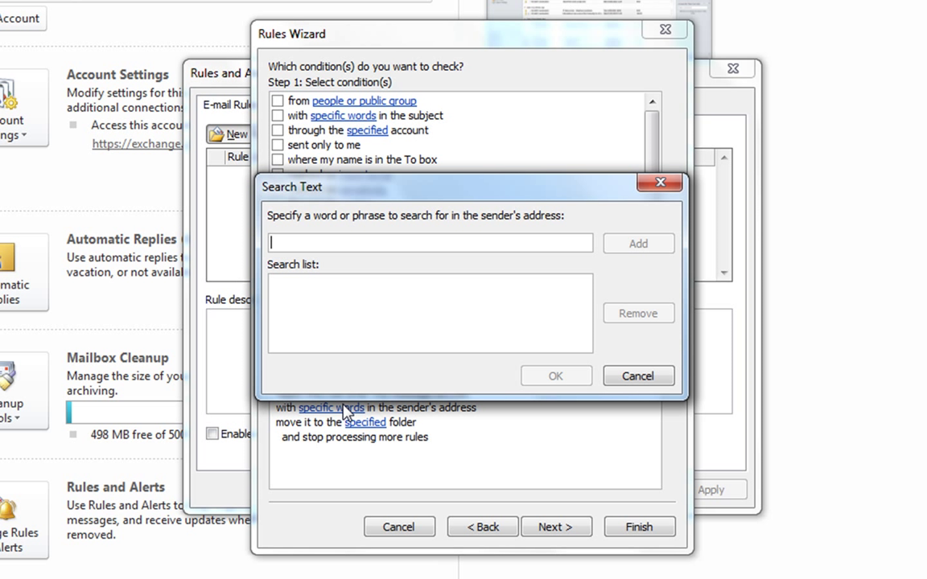
left_click(637, 243)
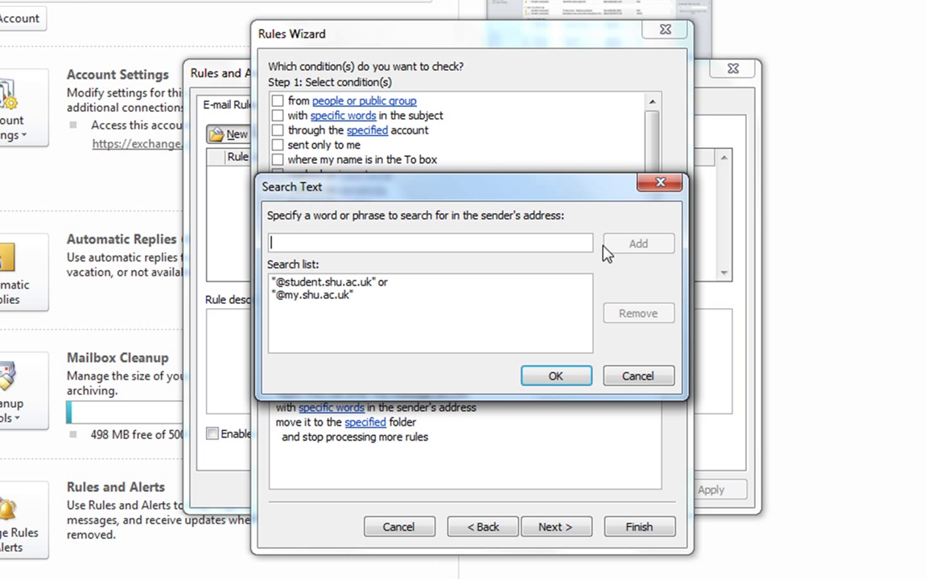
mouse_move(509, 283)
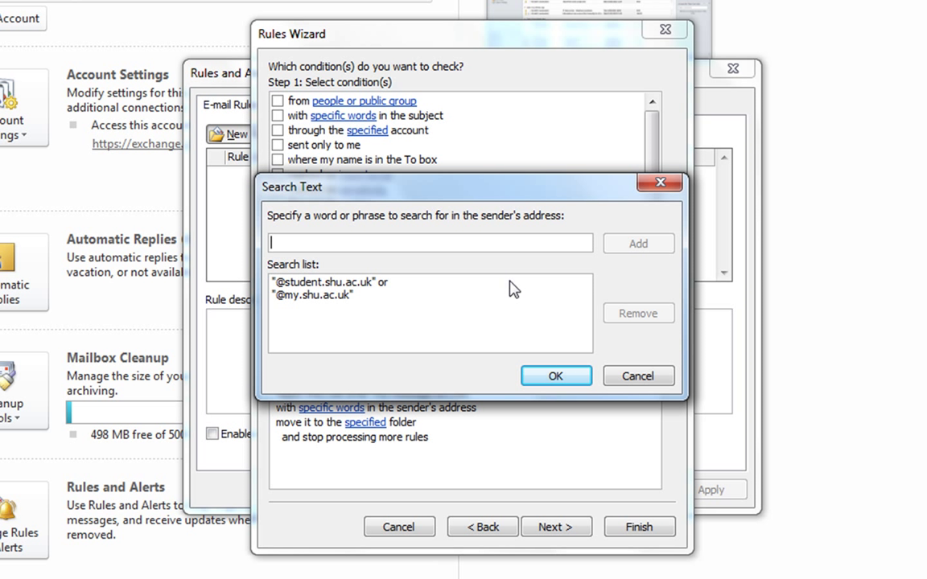
left_click(555, 375)
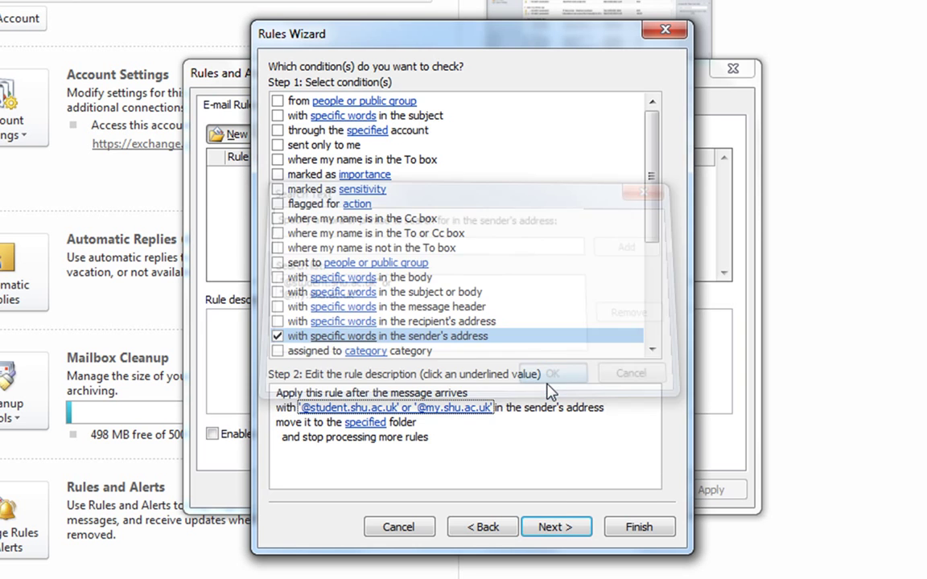
left_click(552, 372)
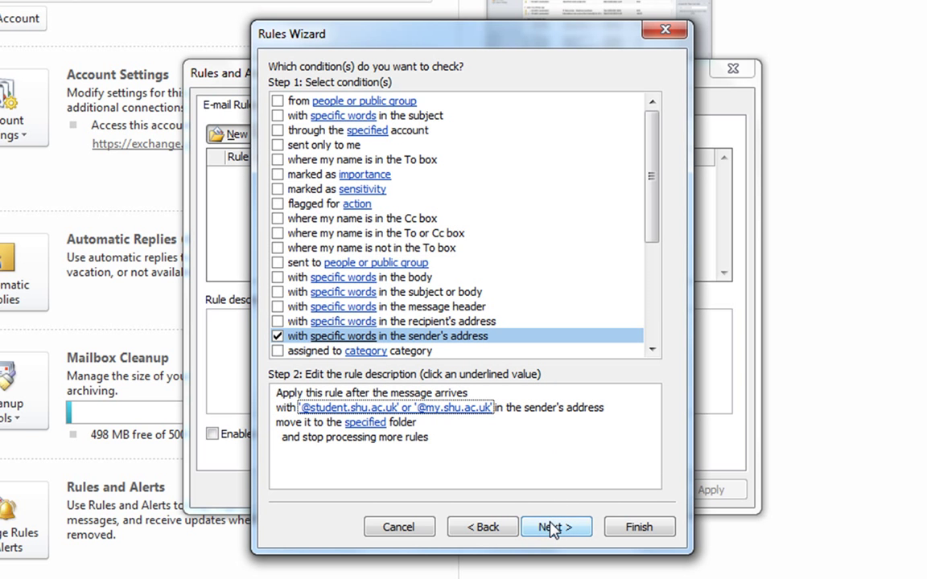
Make 'move it to the specified folder' the only rule action, dropping stop-processing.
left_click(551, 527)
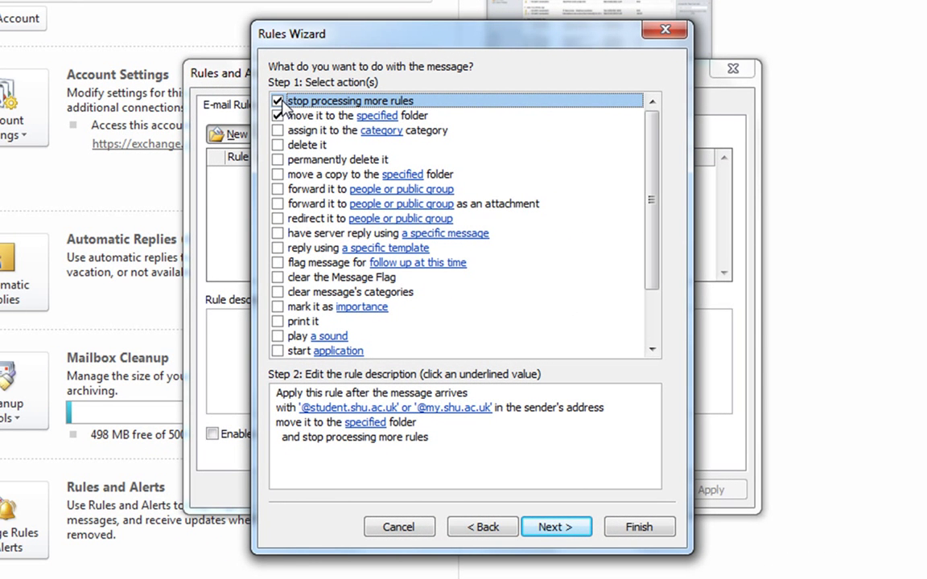
left_click(278, 101)
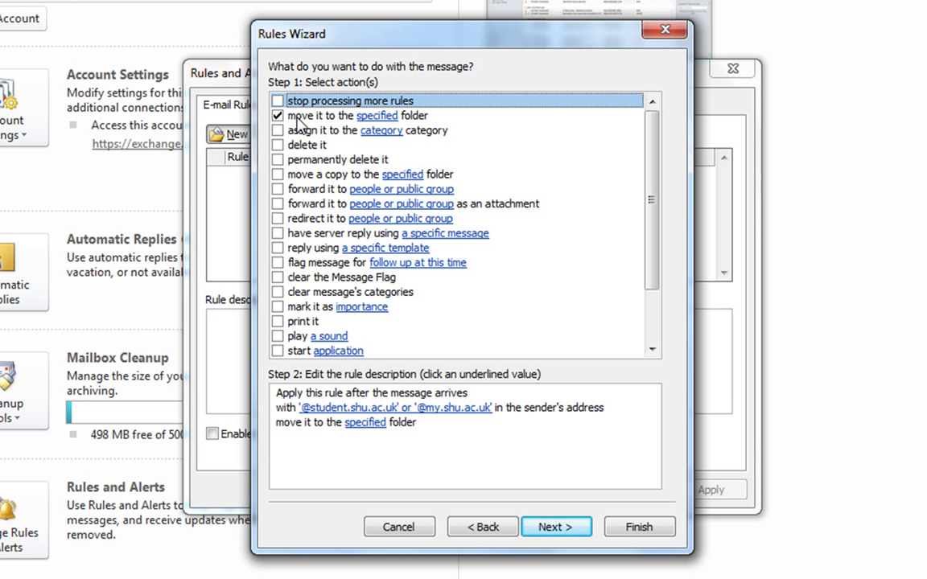
left_click(356, 115)
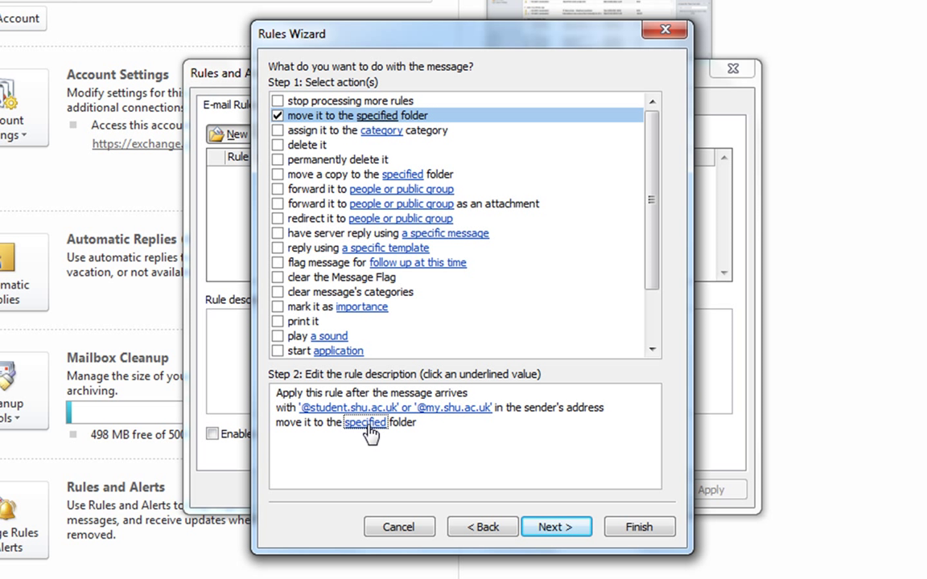
left_click(366, 422)
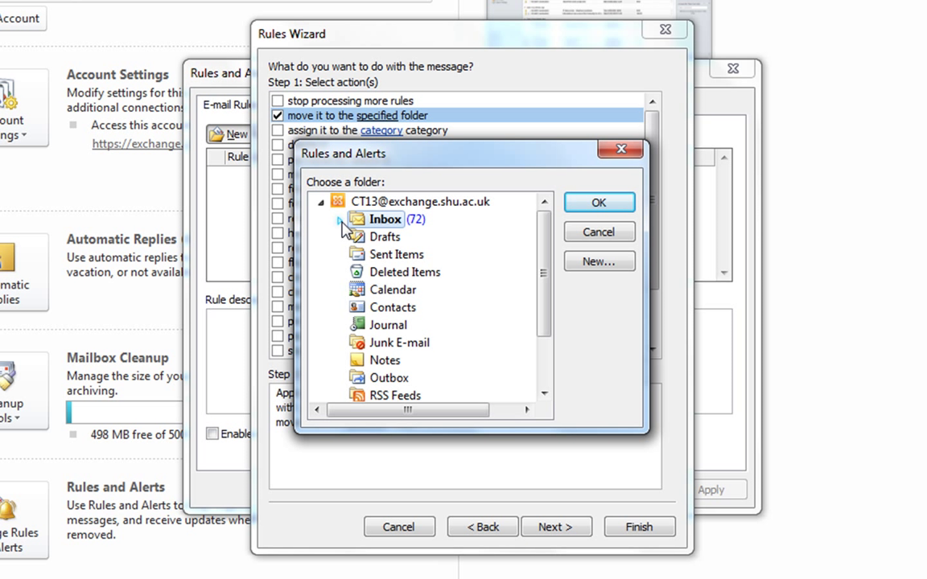
Choose Inbox > !Students as the rule's destination folder.
left_click(340, 219)
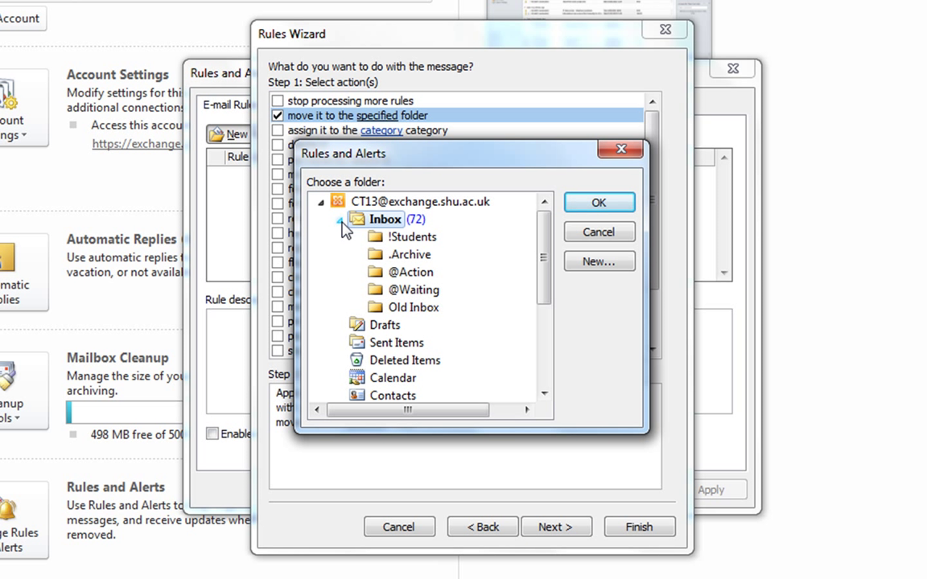
left_click(413, 237)
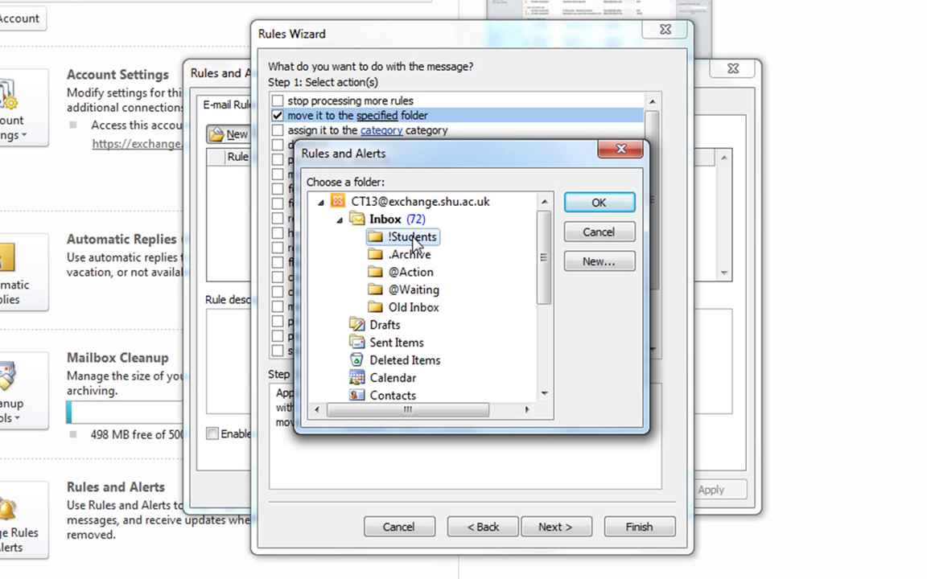
left_click(599, 202)
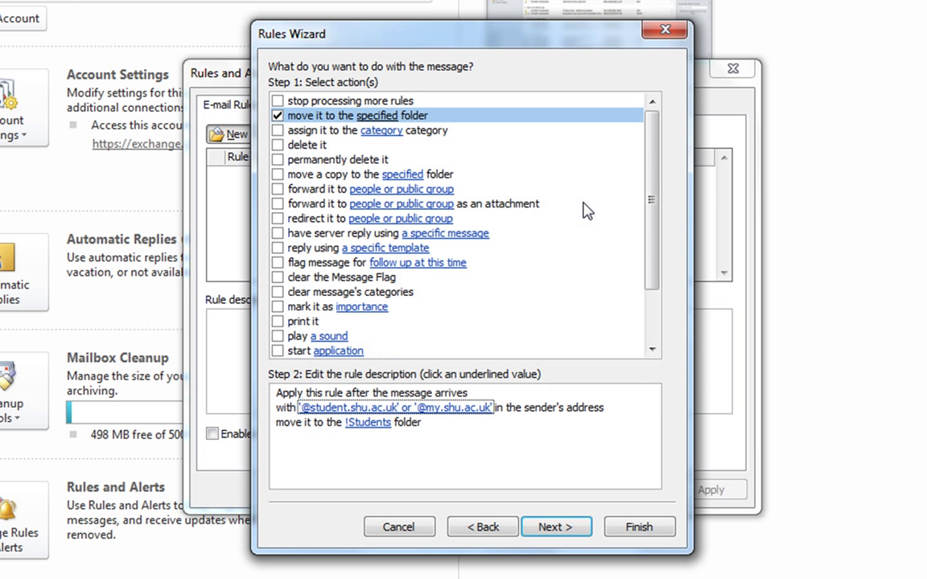
mouse_move(556, 527)
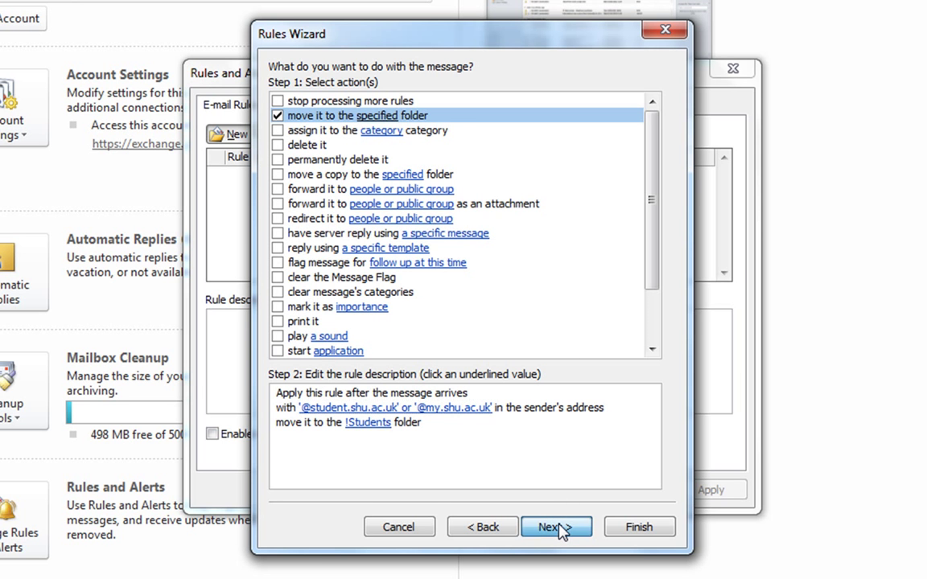
Pass the exceptions page with no exceptions ticked to reach the final setup.
left_click(556, 527)
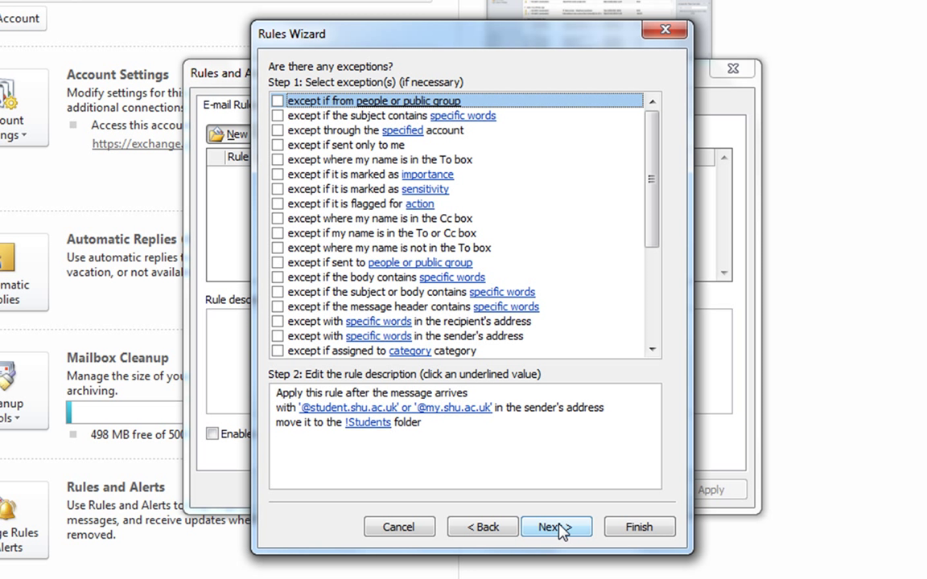
left_click(556, 527)
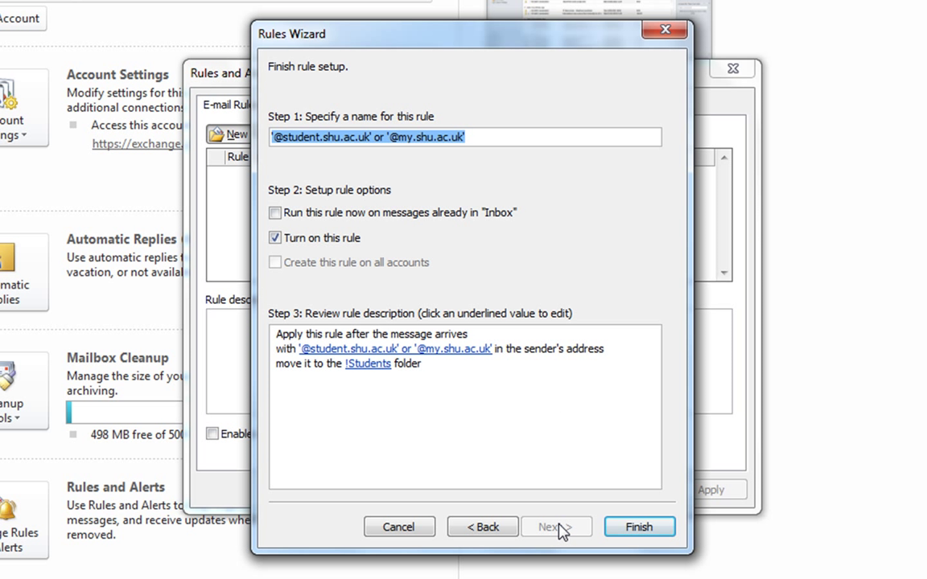
Name the rule 'Student Email', run it now on the Inbox, and finish.
type("Student Email")
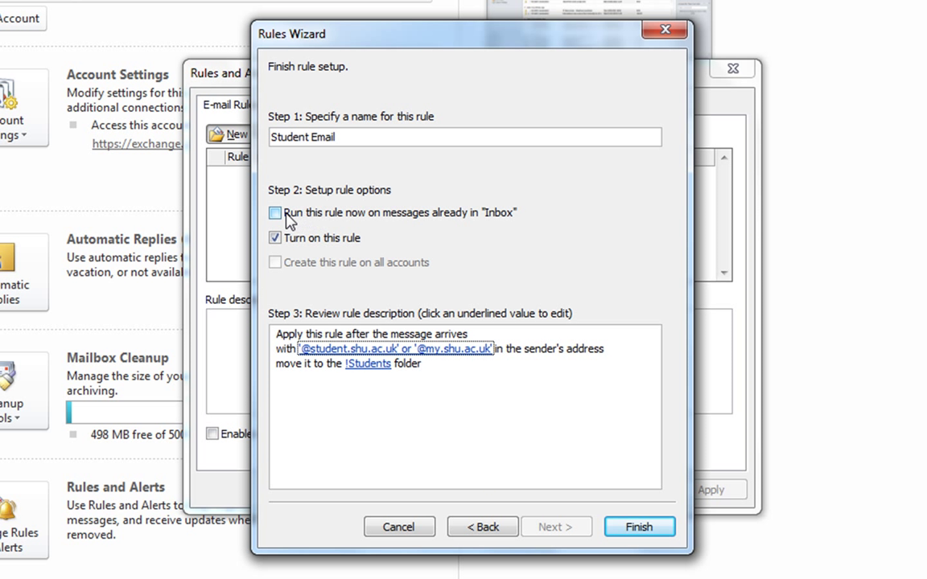
left_click(276, 213)
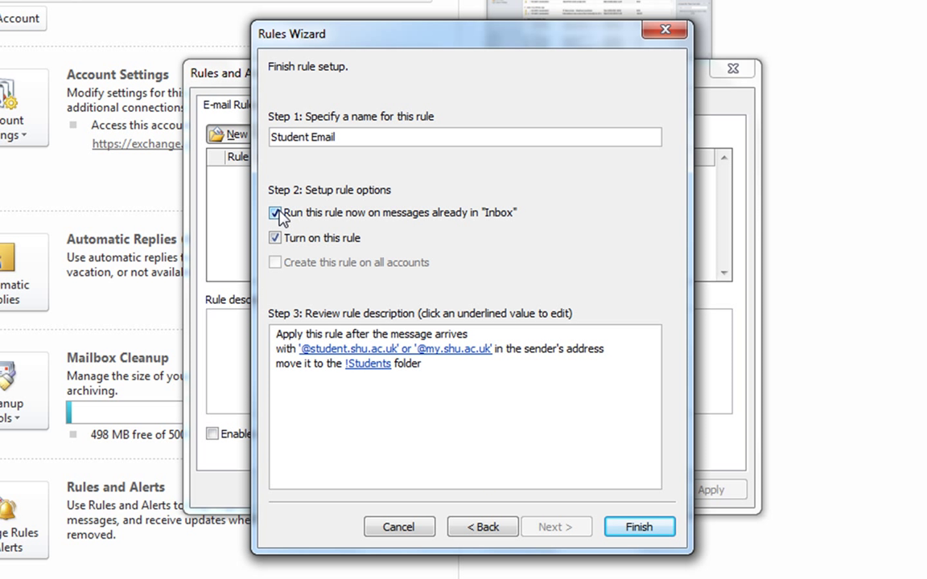
left_click(275, 213)
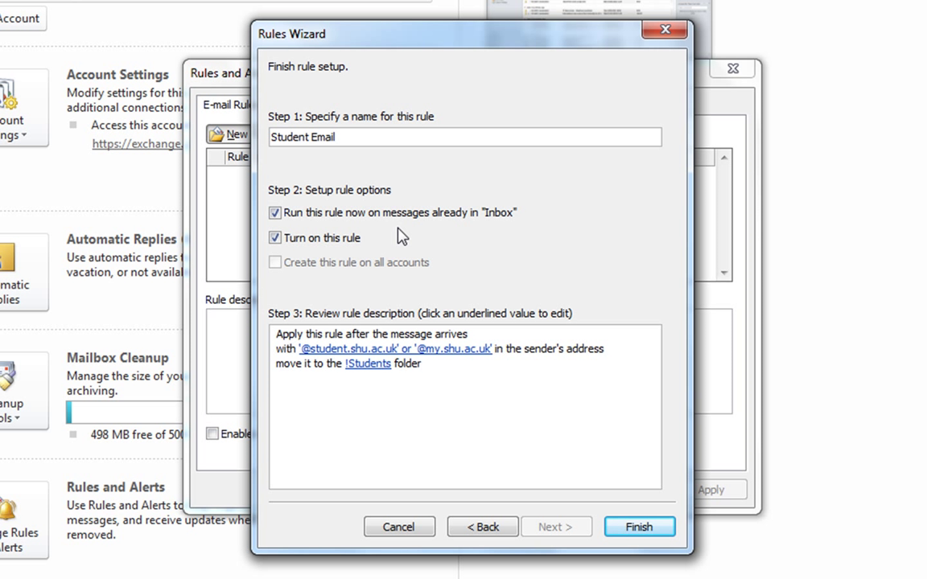
mouse_move(390, 241)
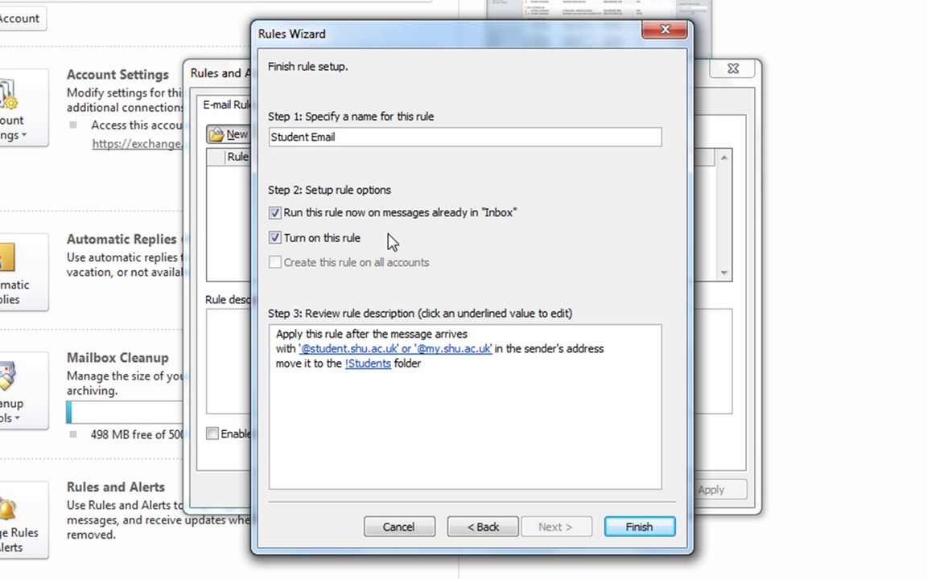
mouse_move(367, 312)
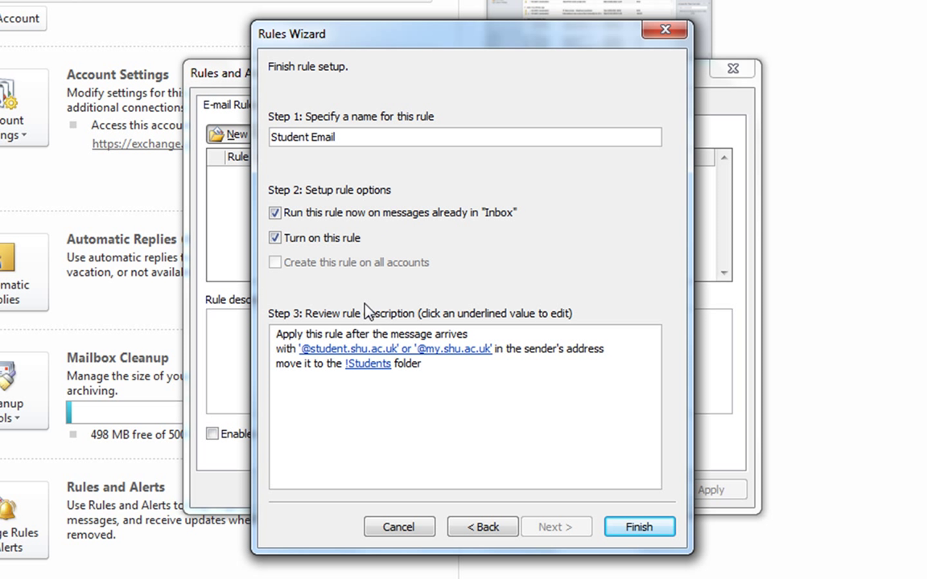
mouse_move(357, 336)
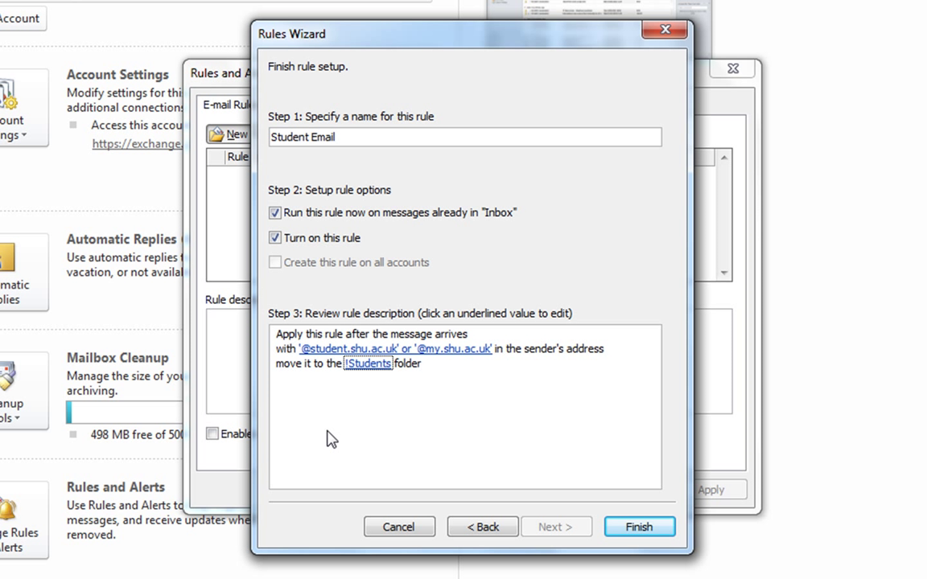
mouse_move(317, 432)
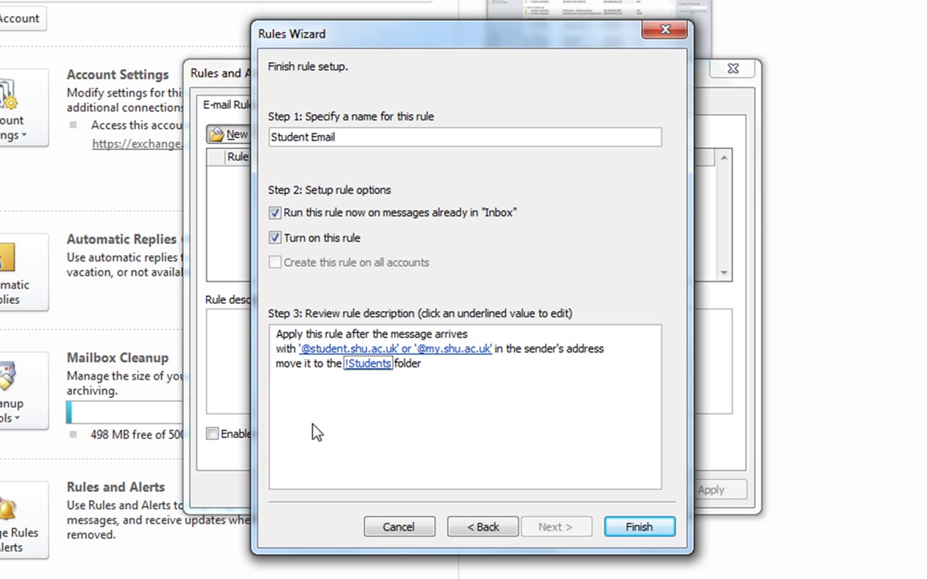
mouse_move(328, 381)
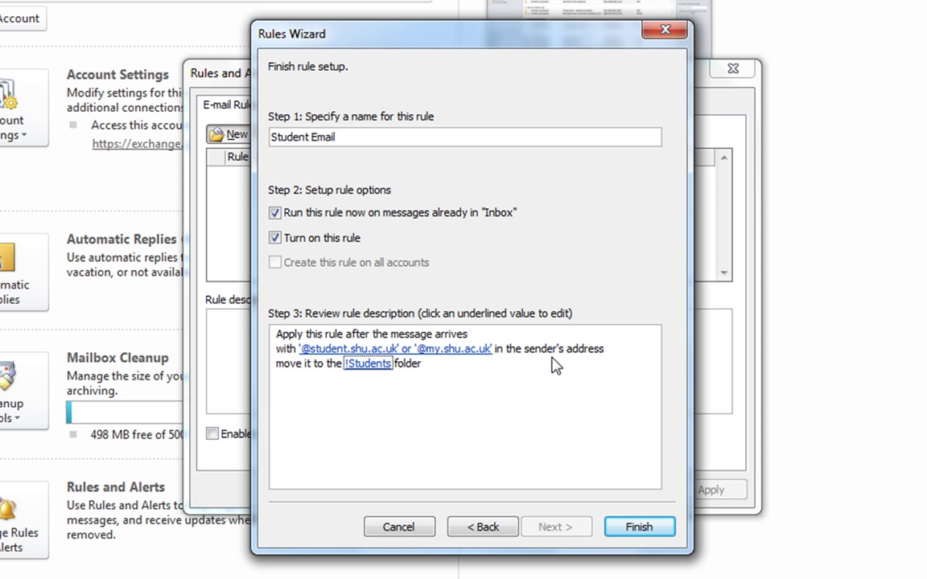
mouse_move(344, 378)
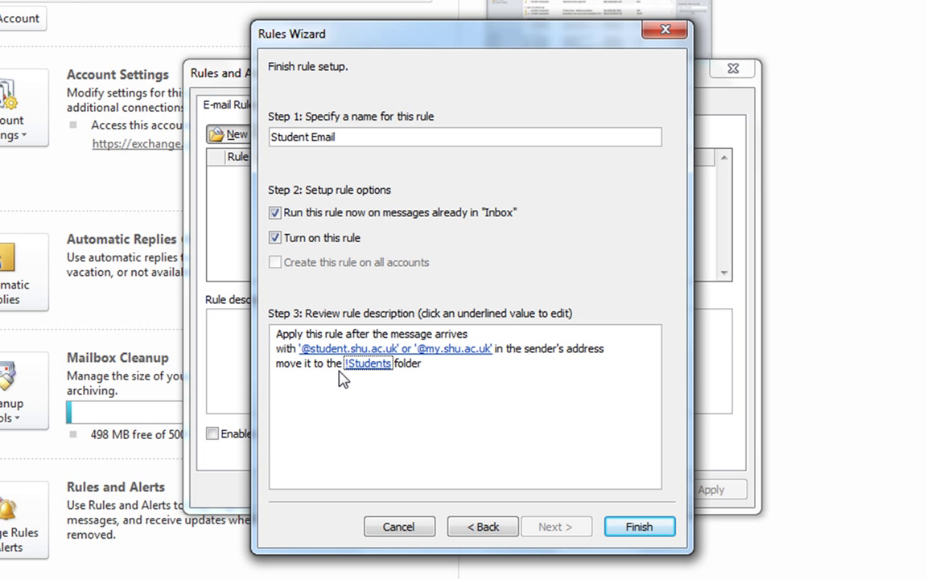
mouse_move(501, 448)
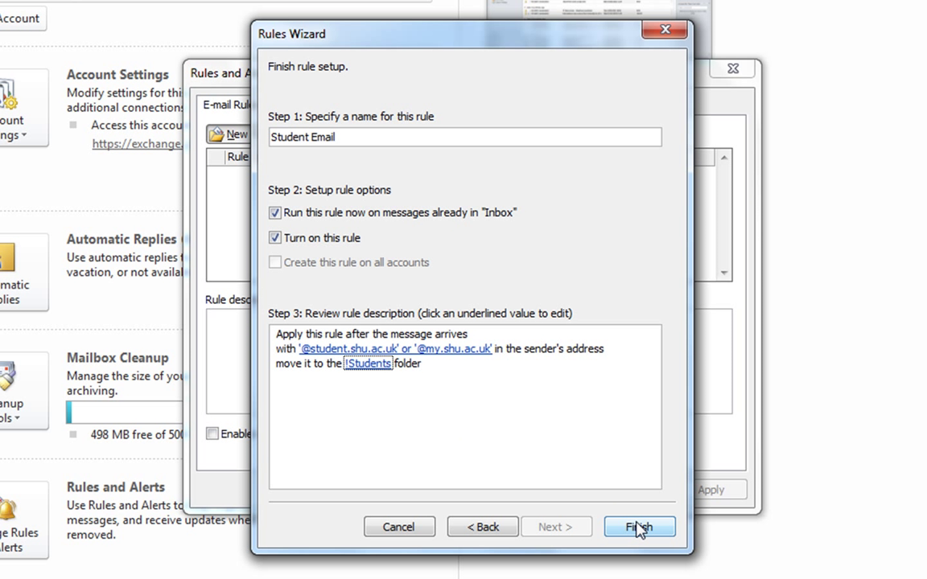
left_click(638, 527)
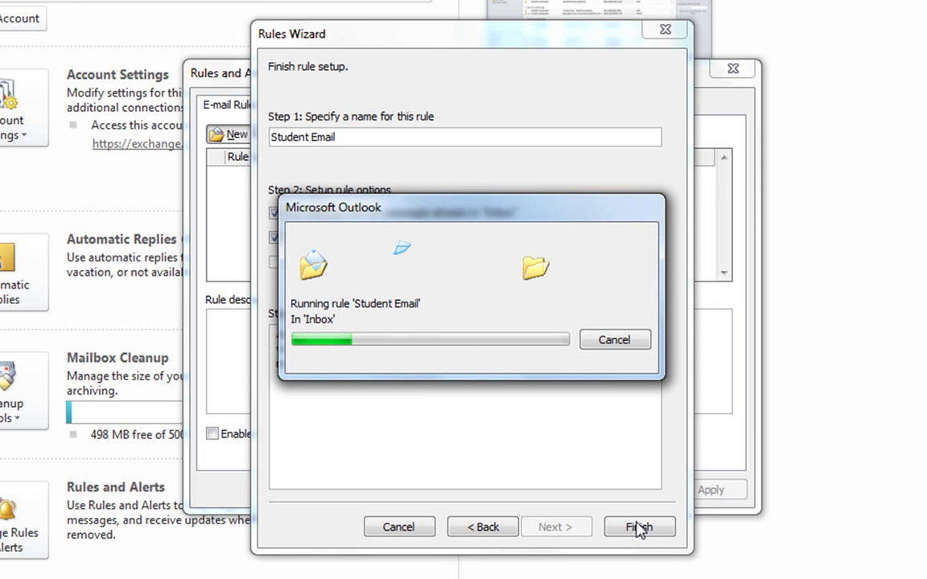
left_click(638, 527)
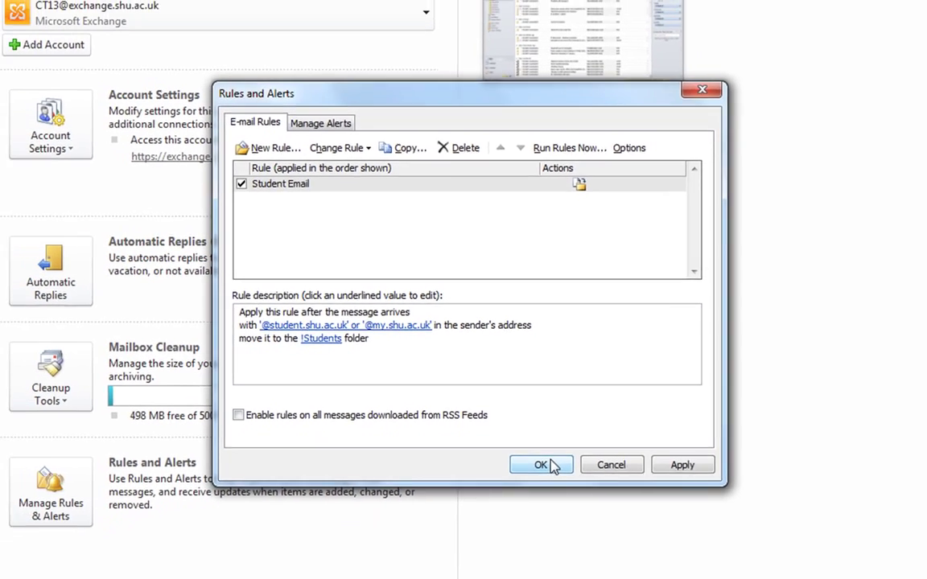
left_click(540, 464)
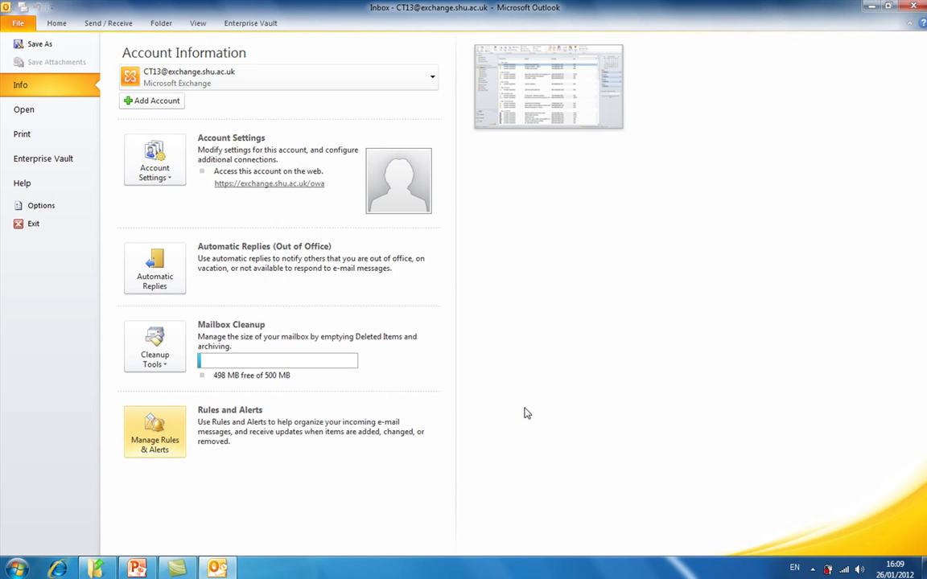
mouse_move(56, 22)
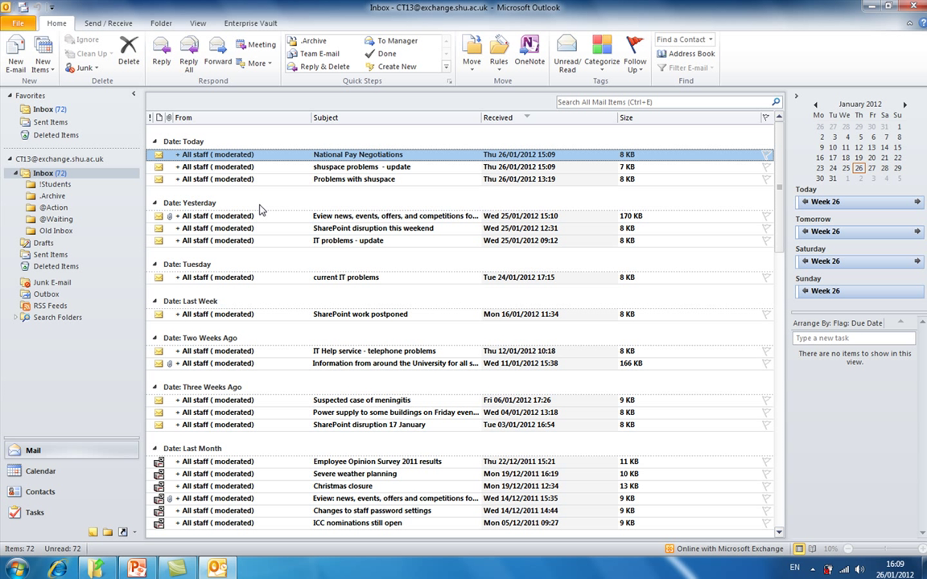
mouse_move(104, 195)
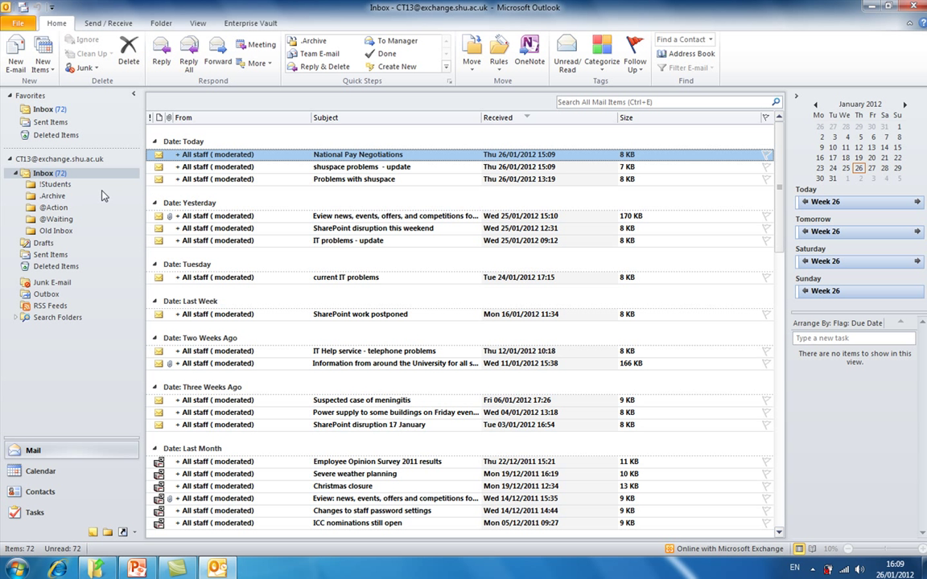